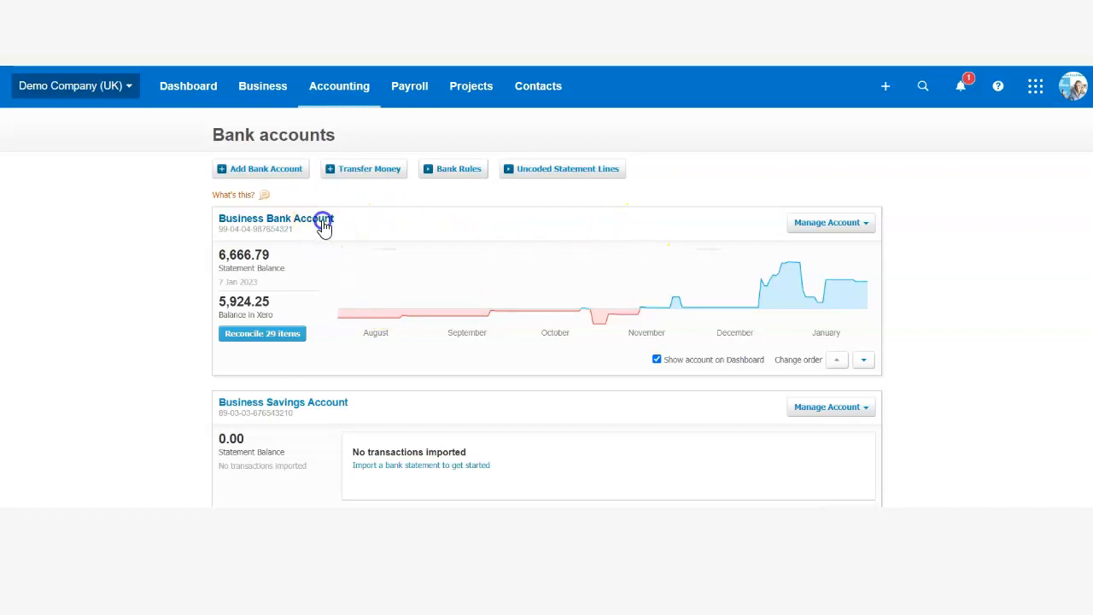
left_click(275, 218)
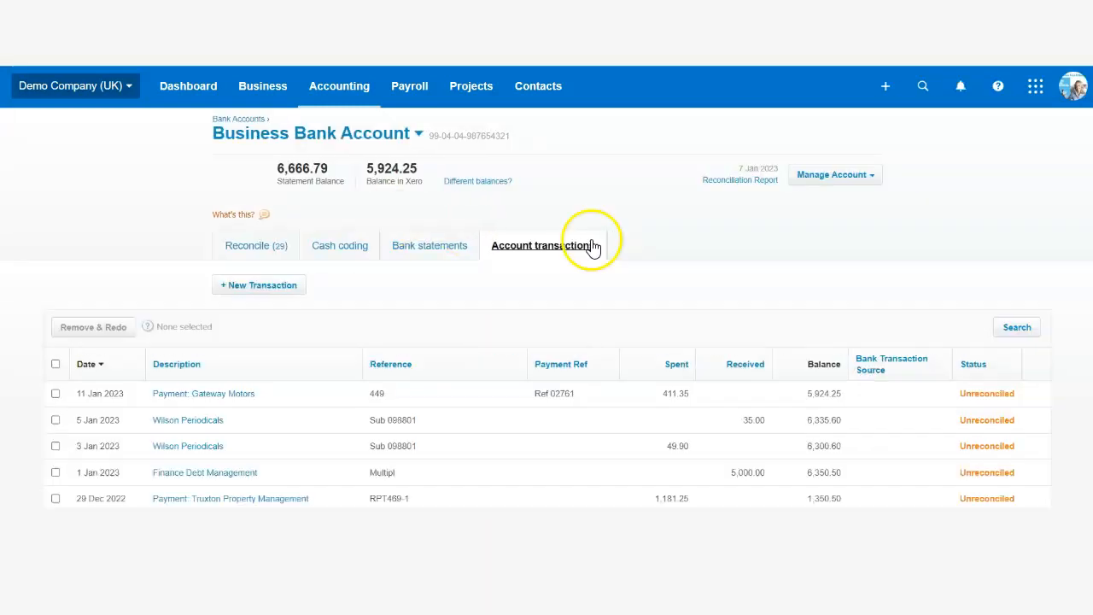
left_click(833, 175)
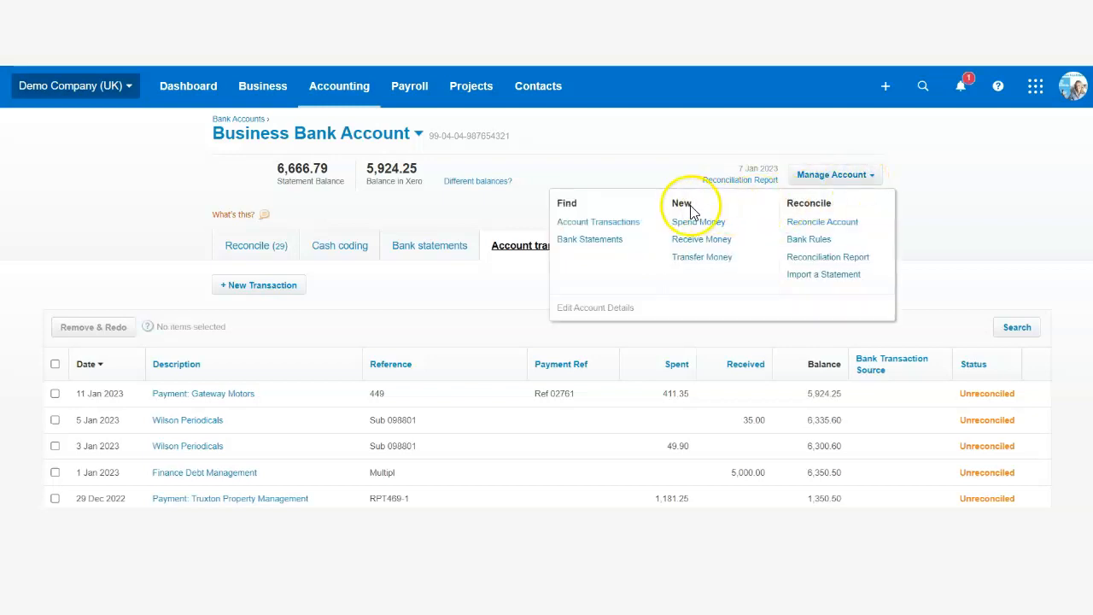
mouse_move(700, 239)
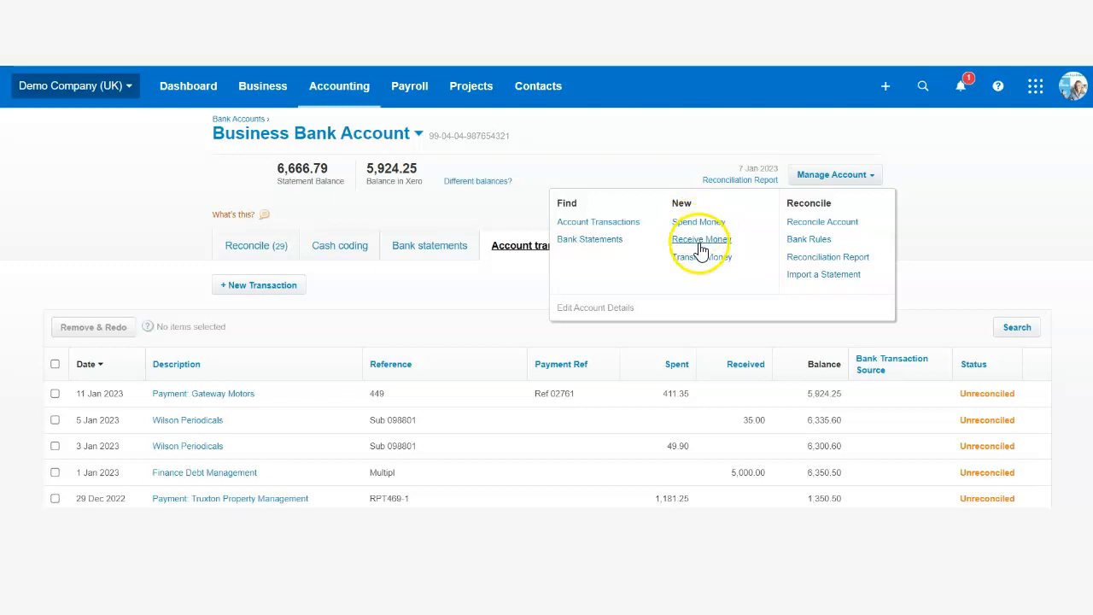
mouse_move(698, 261)
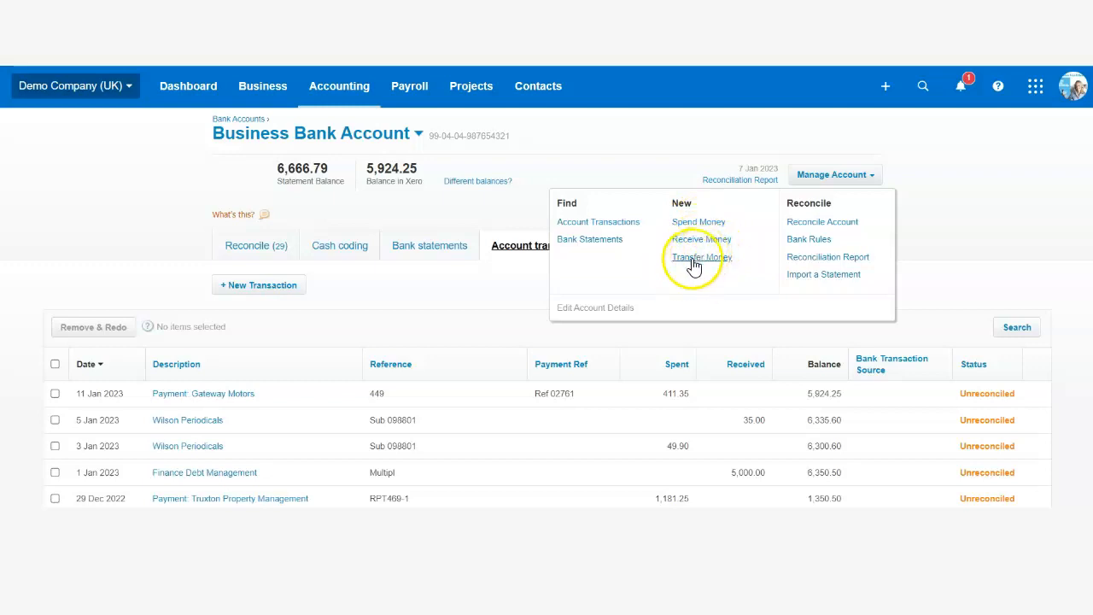
mouse_move(690, 243)
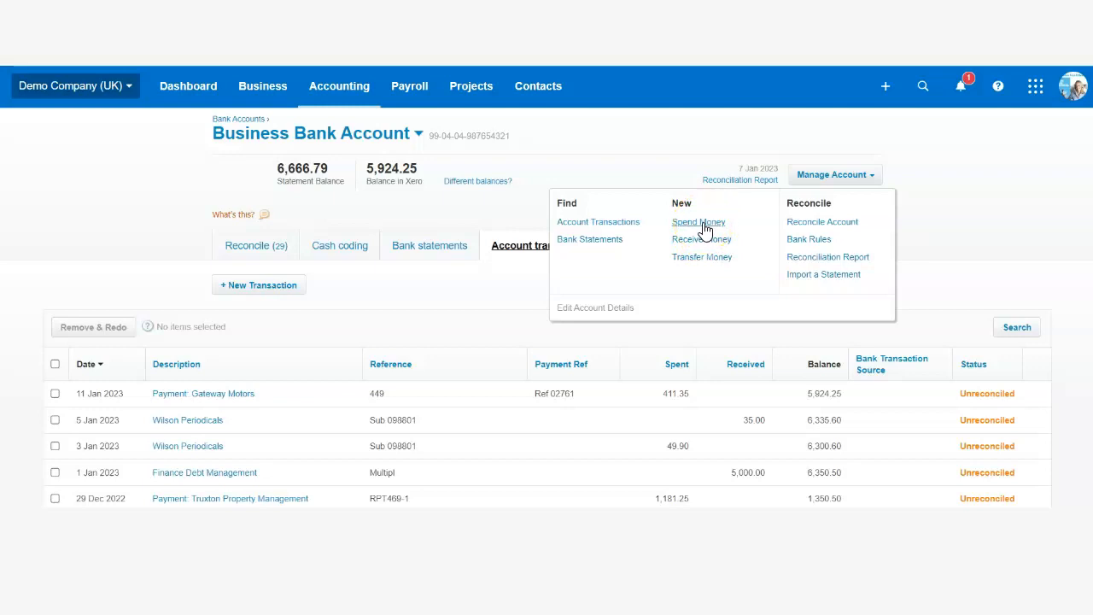
Start a new Spend Money transaction from the Manage Account options
left_click(697, 222)
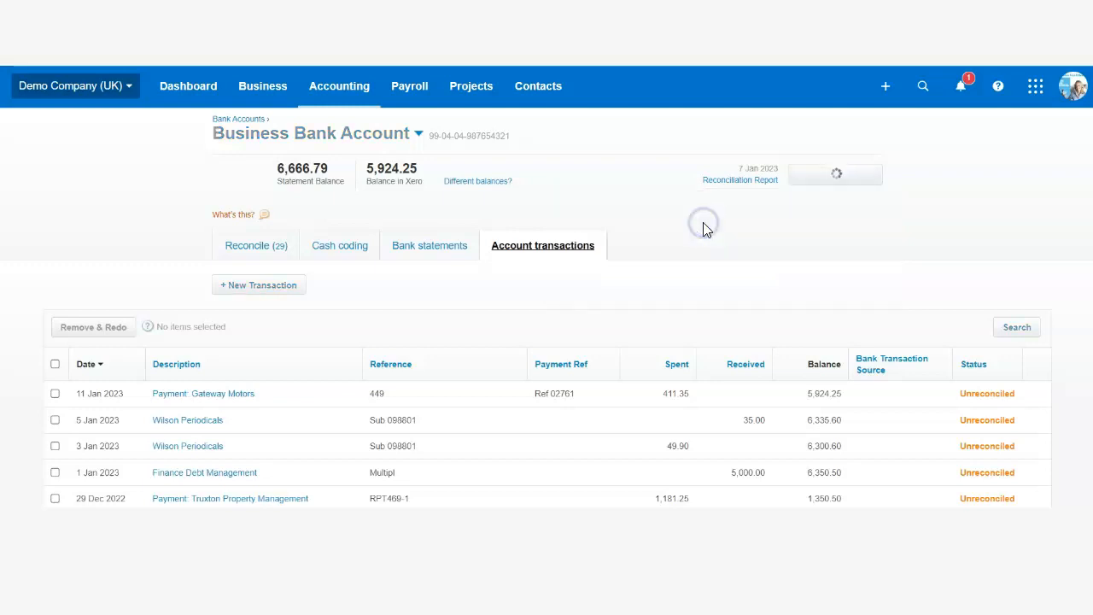
Enter Charity as payee and 'Fundraising January 2023' as the reference
left_click(260, 283)
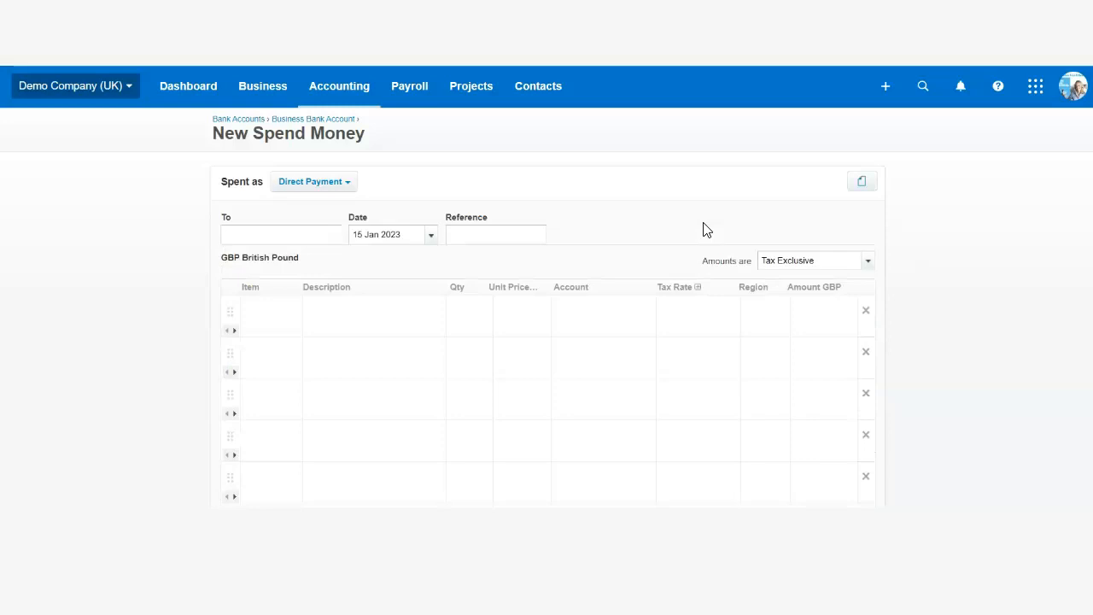
left_click(282, 234)
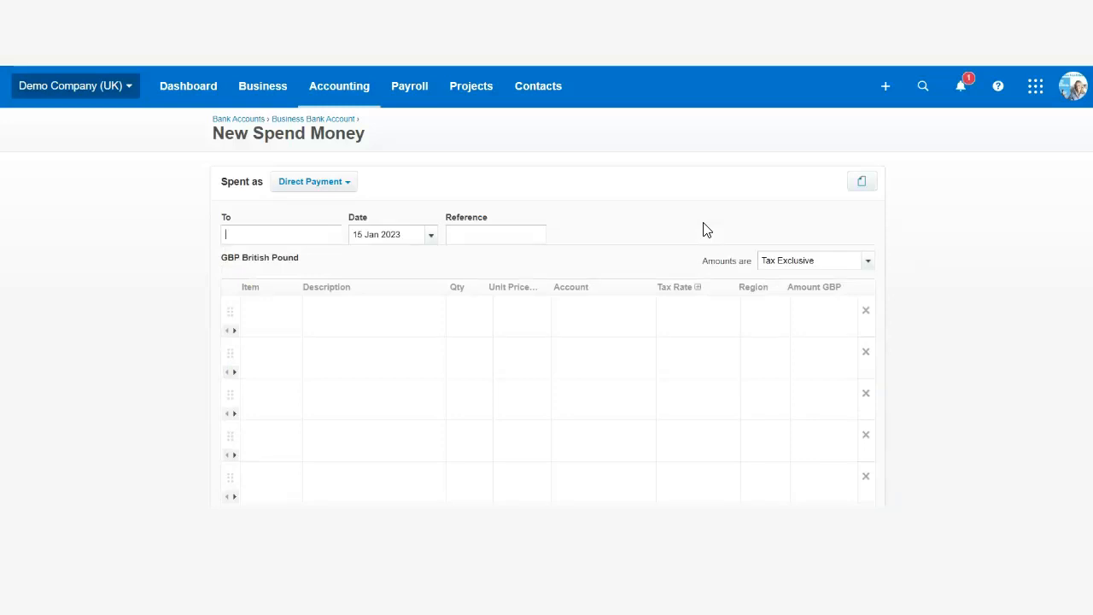
type("Charity")
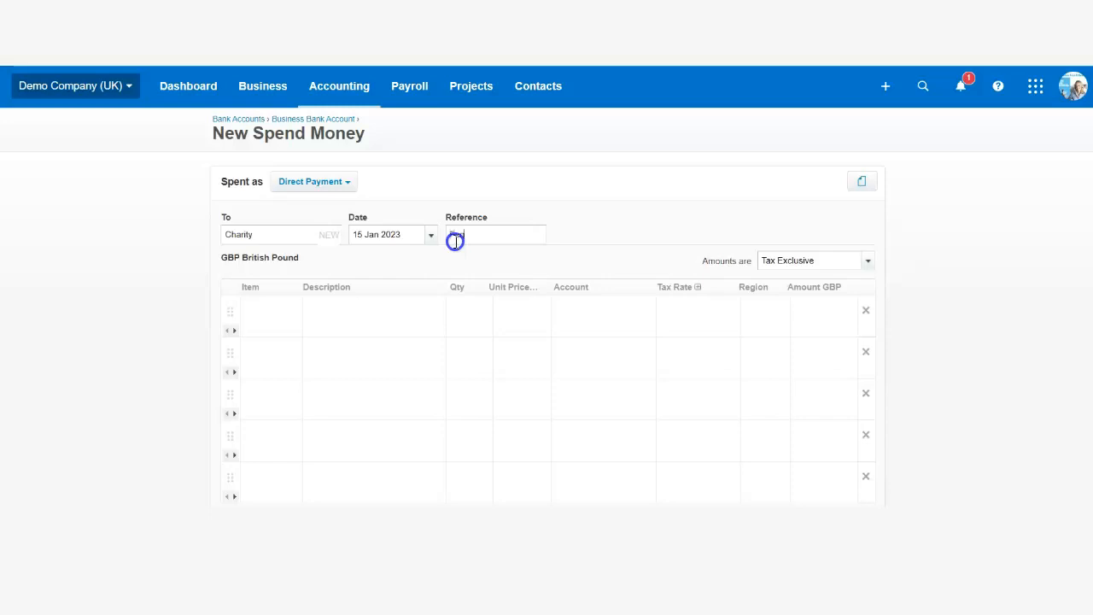
type("Fundraising")
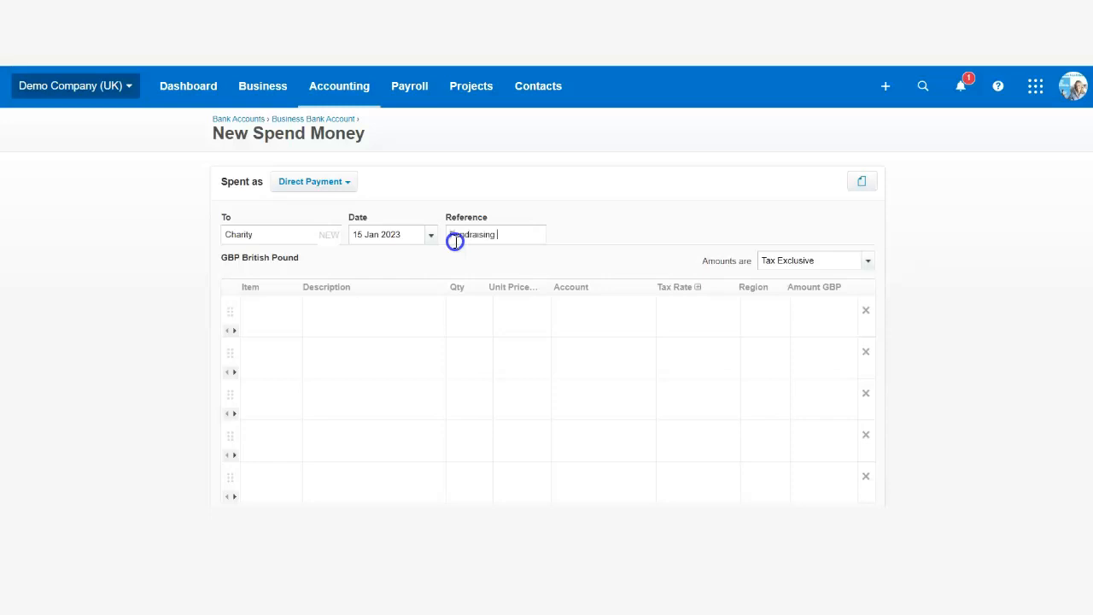
type("January 2023")
left_click(374, 309)
type("C")
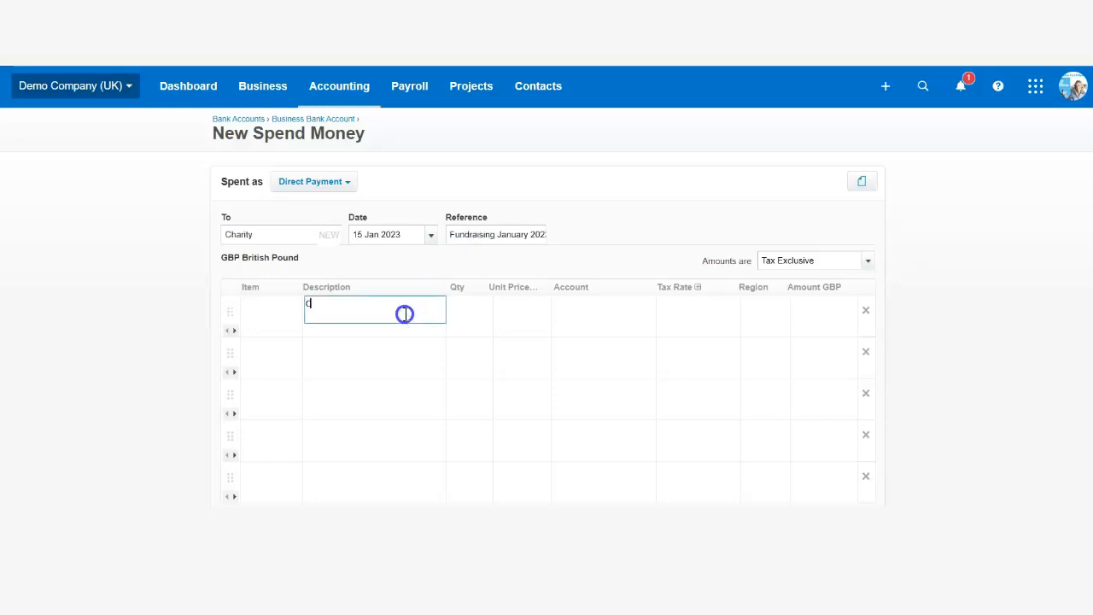
Describe the line as 'Charity donation', 1 × 25.00 to 418 Charitable and Political Donations, zero-rated
type("harity donation")
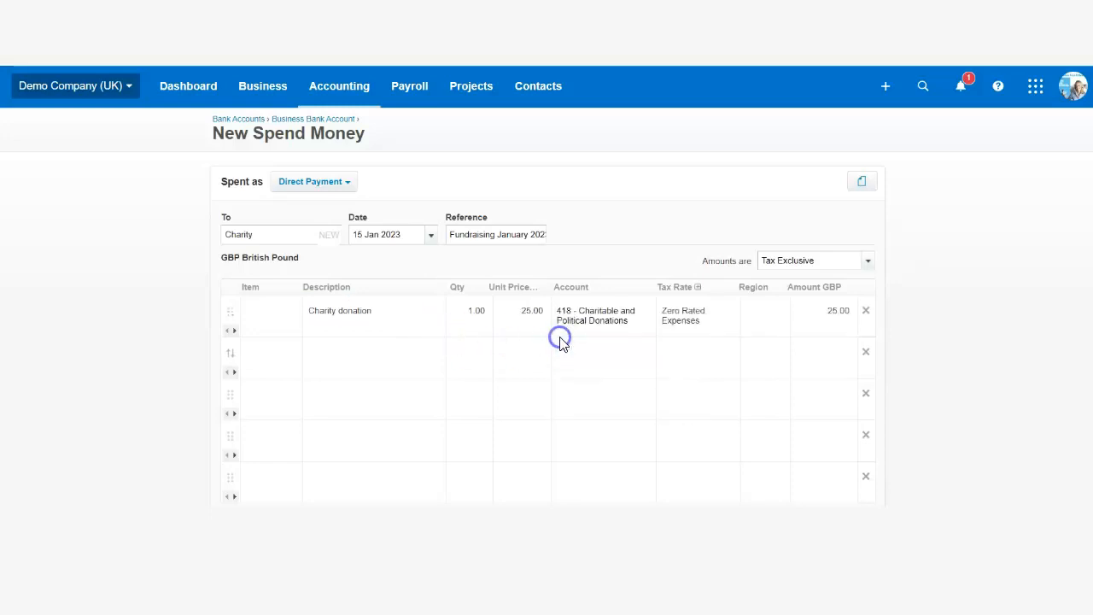
mouse_move(1089, 357)
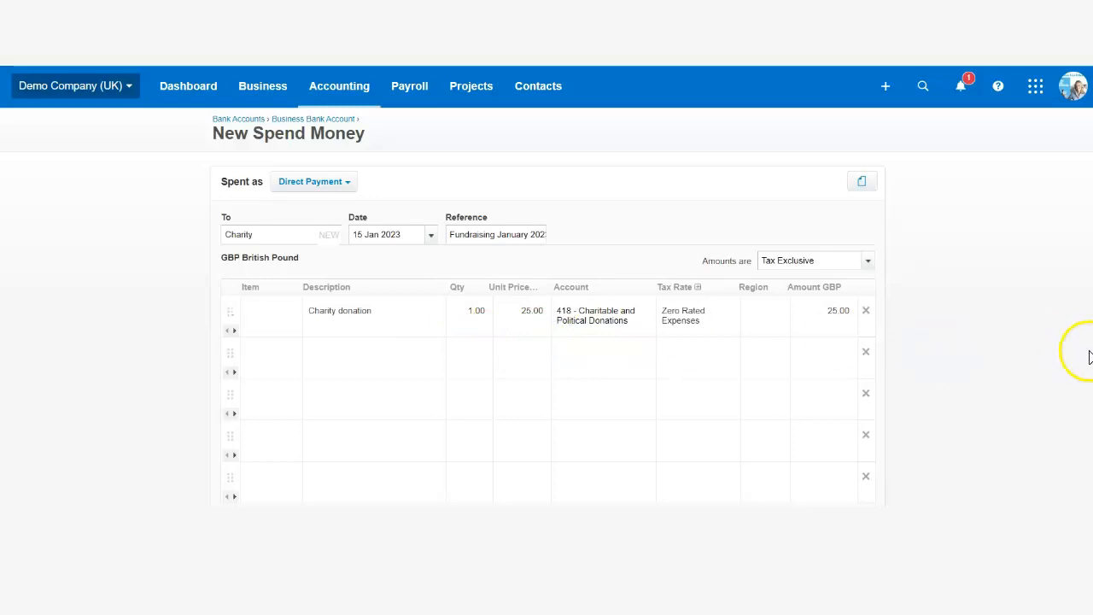
scroll("down", 3)
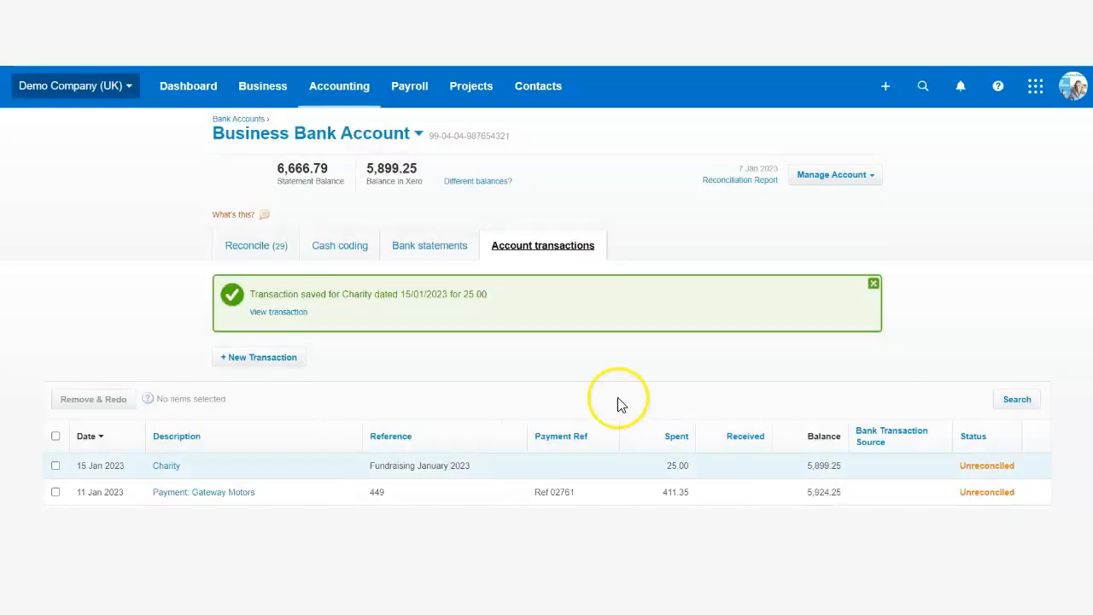
Save the £25 Charity payment, select its Unreconciled row, and go to the Reconcile view
scroll("down", 3)
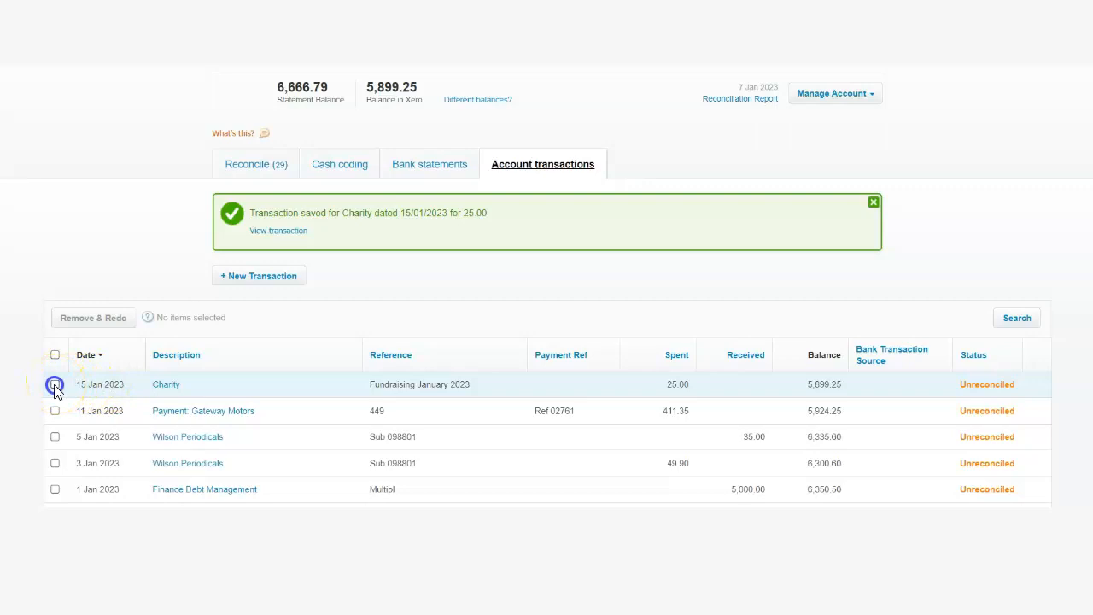
left_click(54, 384)
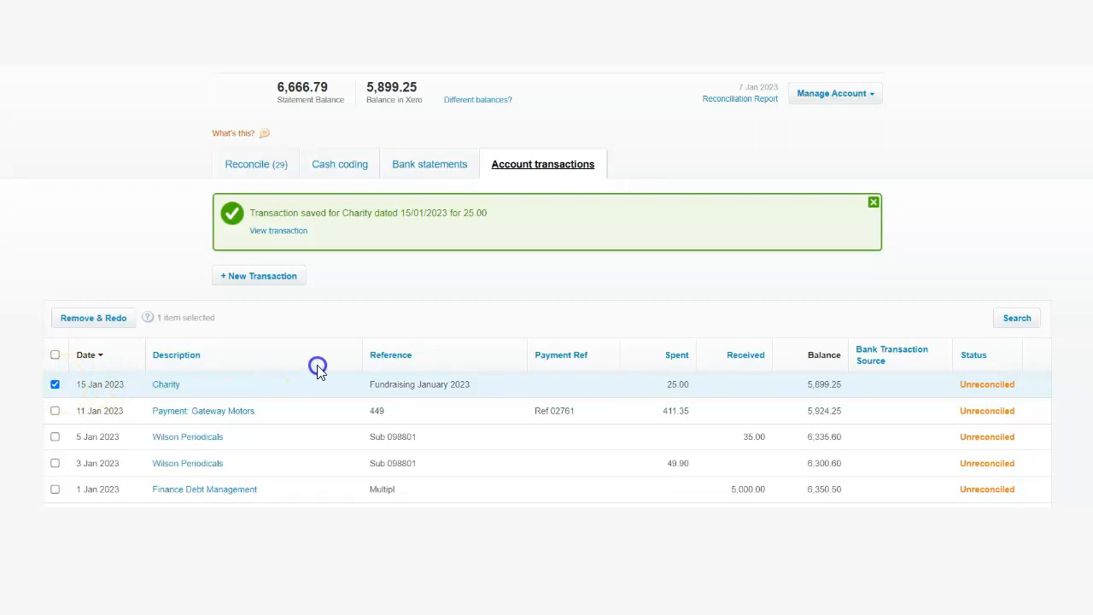
mouse_move(273, 164)
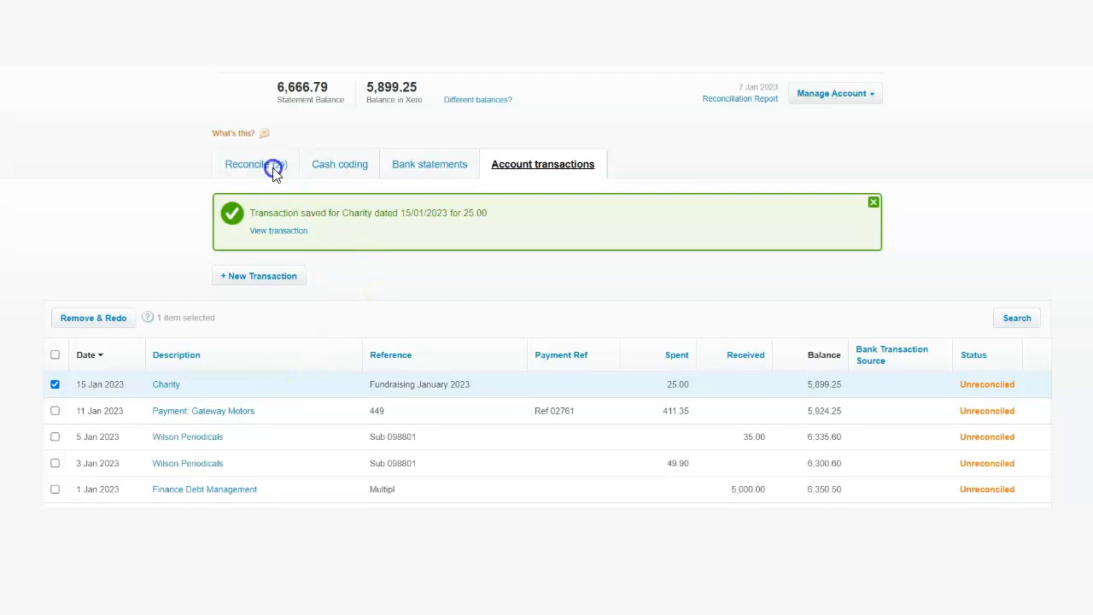
left_click(249, 163)
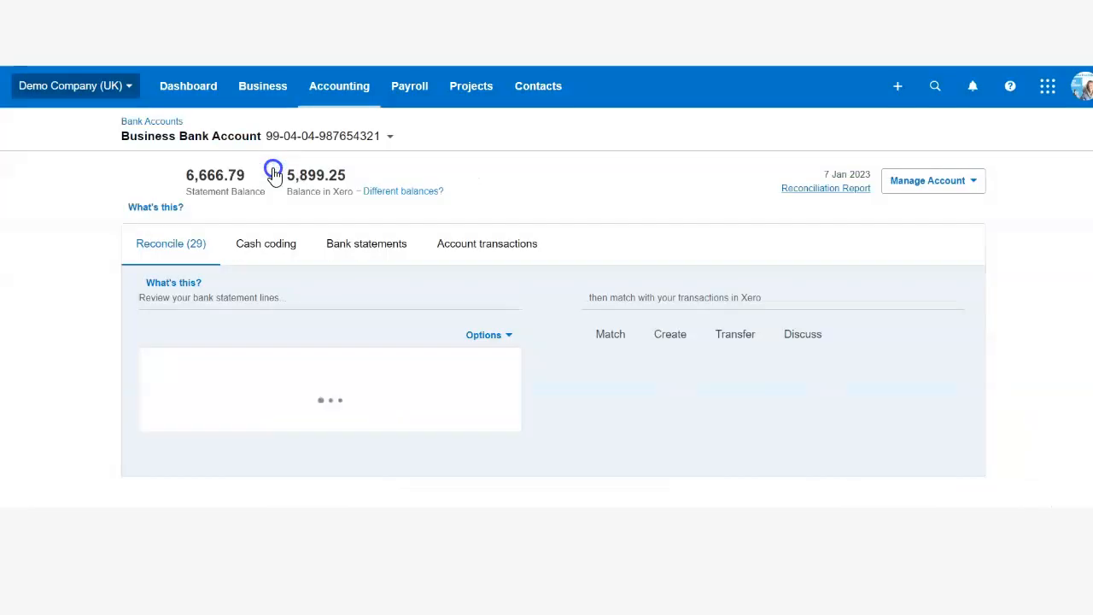